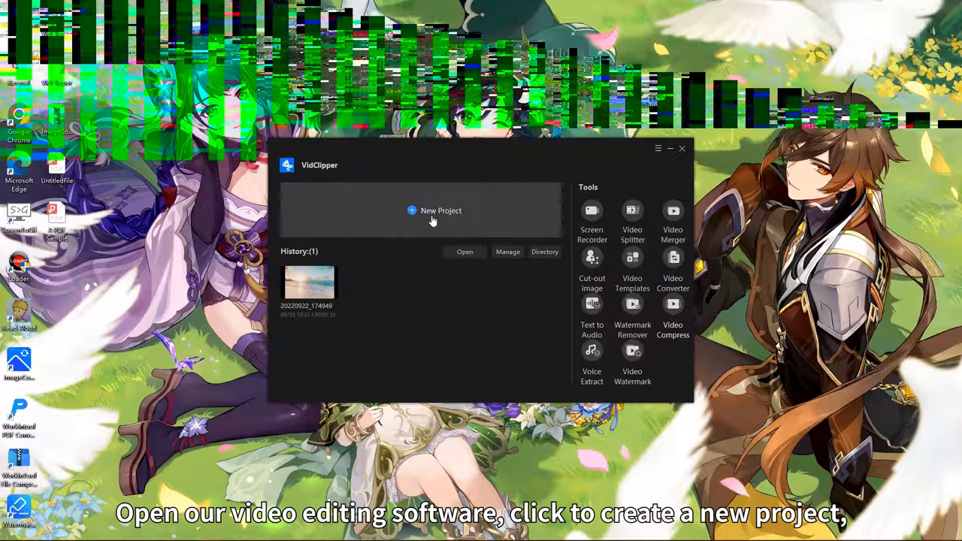
# Step: Create a new project from the VidClipper launcher
pyautogui.click(442, 211)
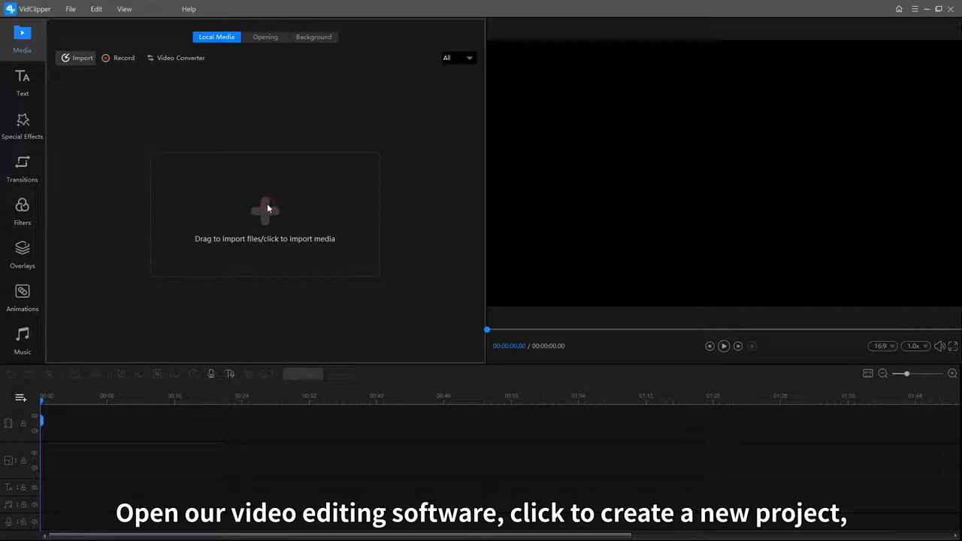
# Step: Import the clip 'avi temple.avi' through the media import area
pyautogui.click(265, 211)
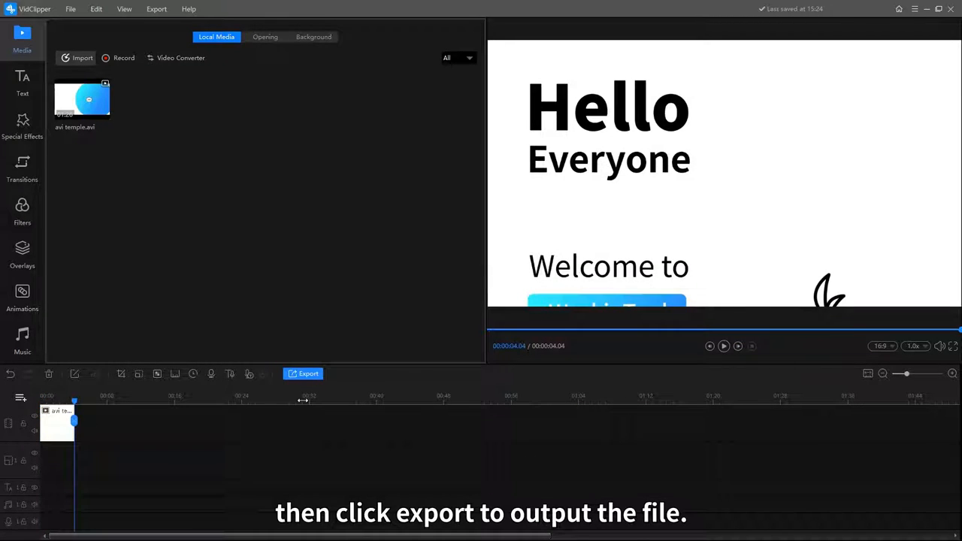
# Step: Export the project in GIF format as MyVideo_3
pyautogui.click(303, 373)
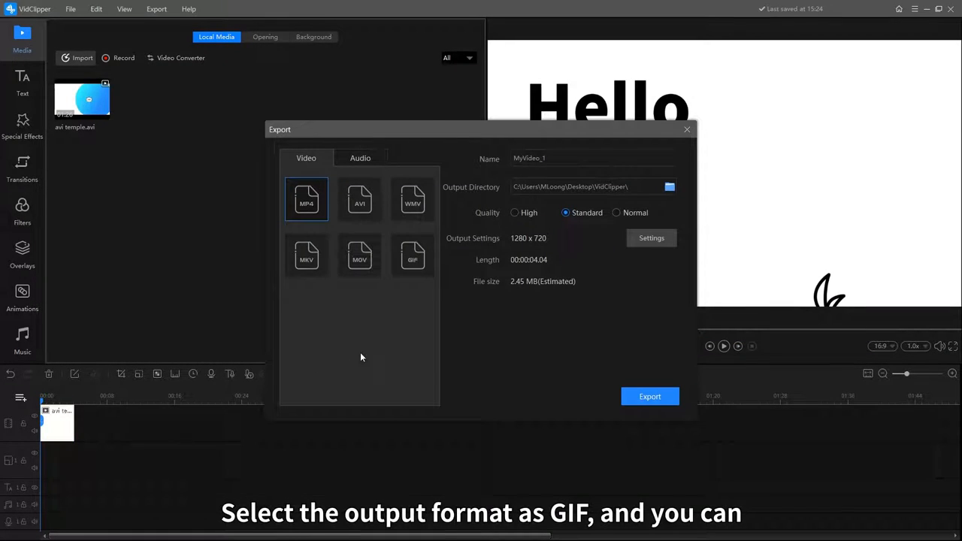
pyautogui.click(413, 255)
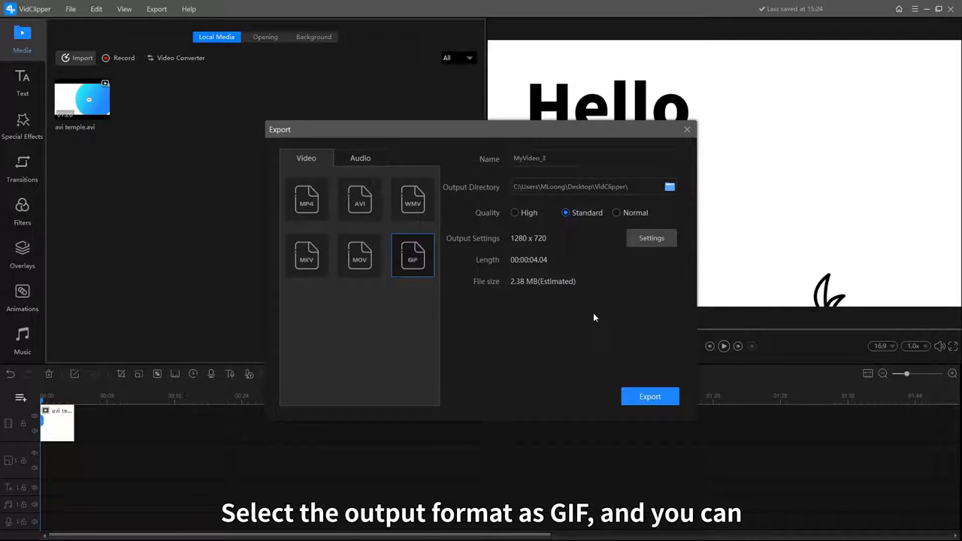
pyautogui.moveTo(633, 315)
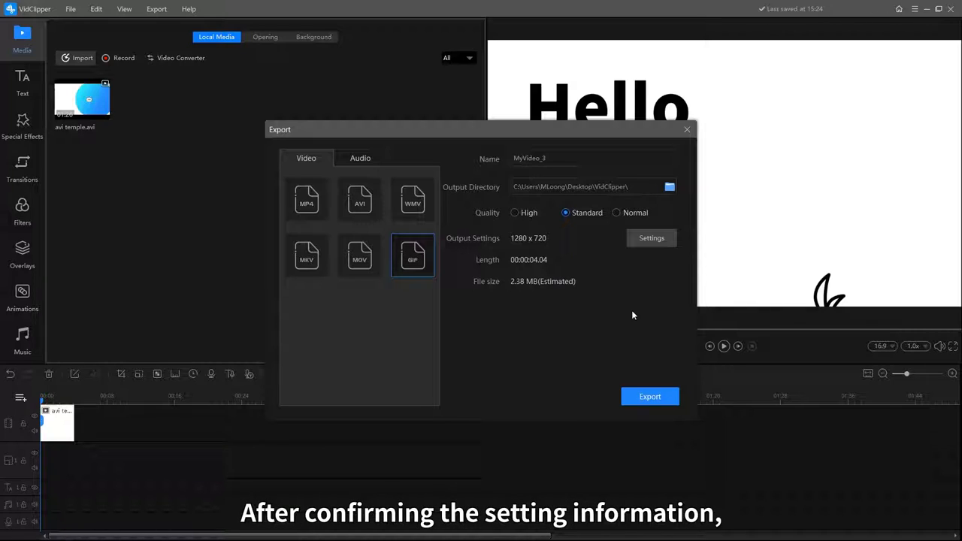
pyautogui.click(650, 397)
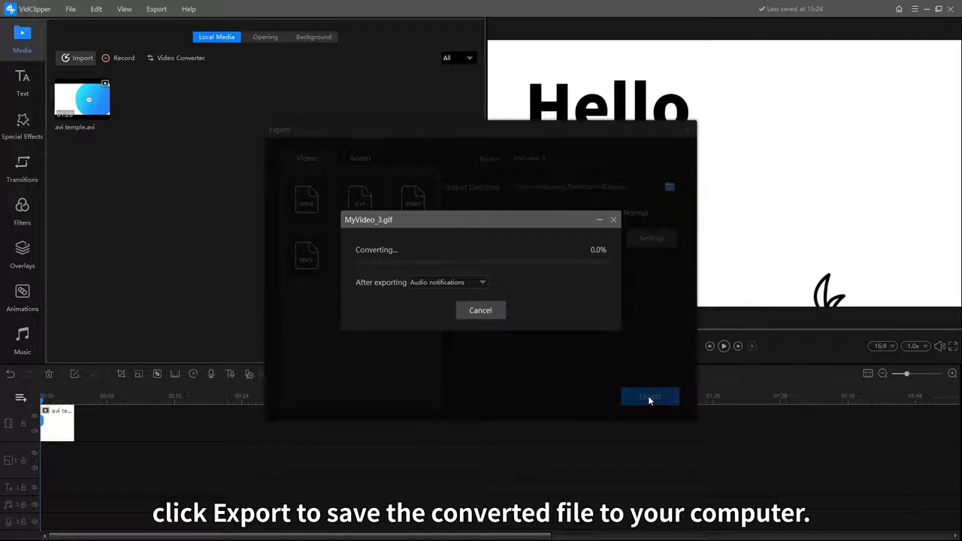